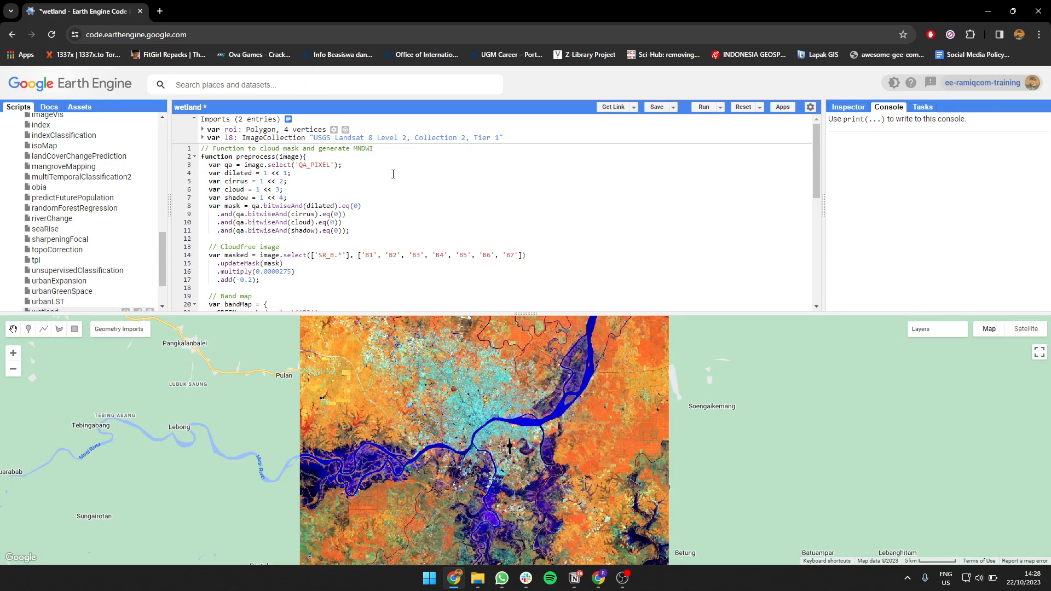
mouse_move(656, 106)
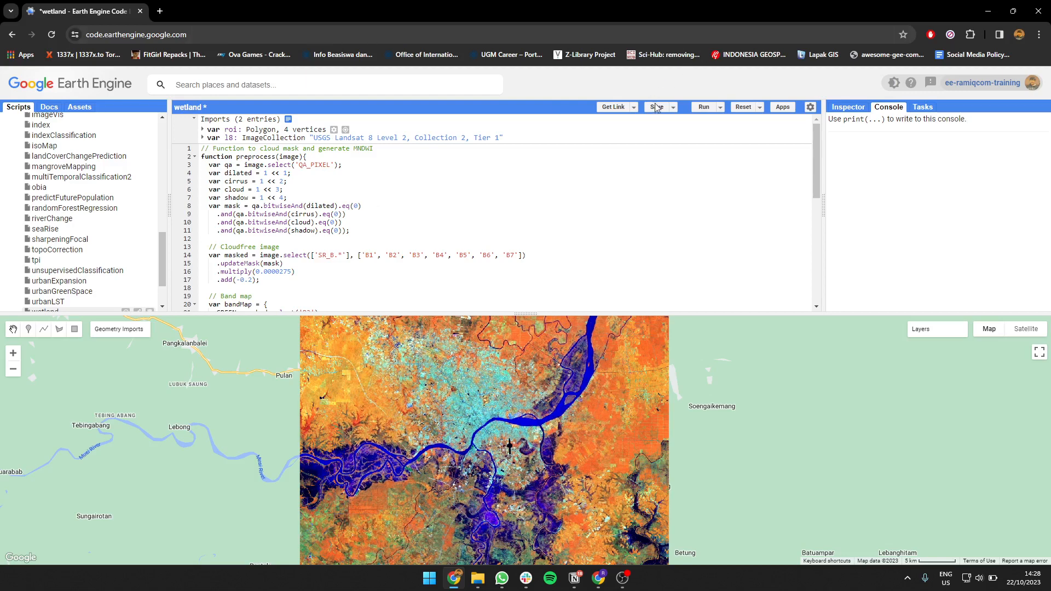
Step: Save the wetland script with its cloud-mask and MNDWI preprocessing function
left_click(657, 107)
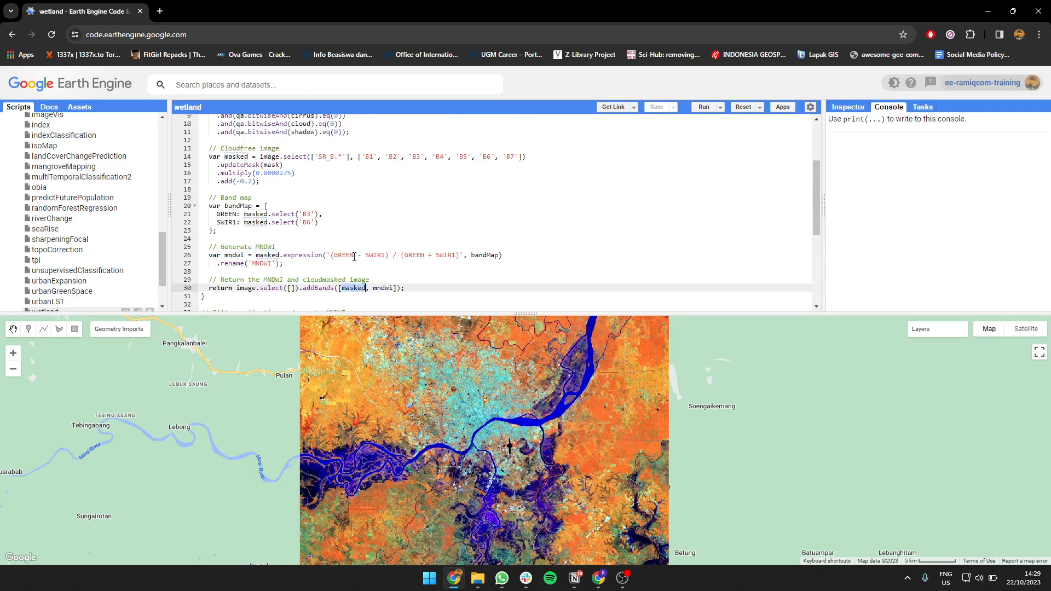
scroll("down", 3)
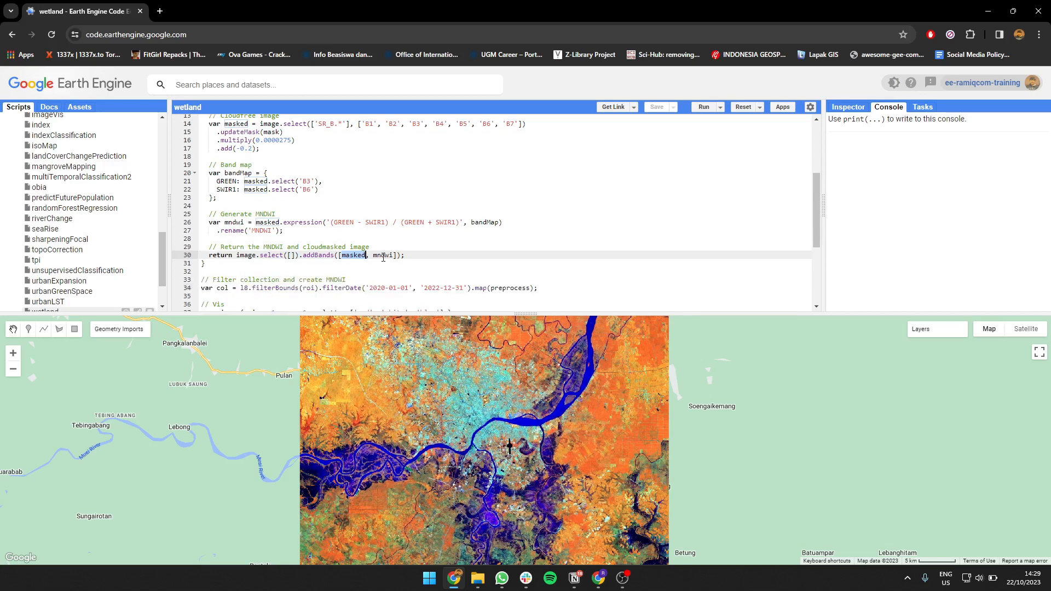
scroll("down", 3)
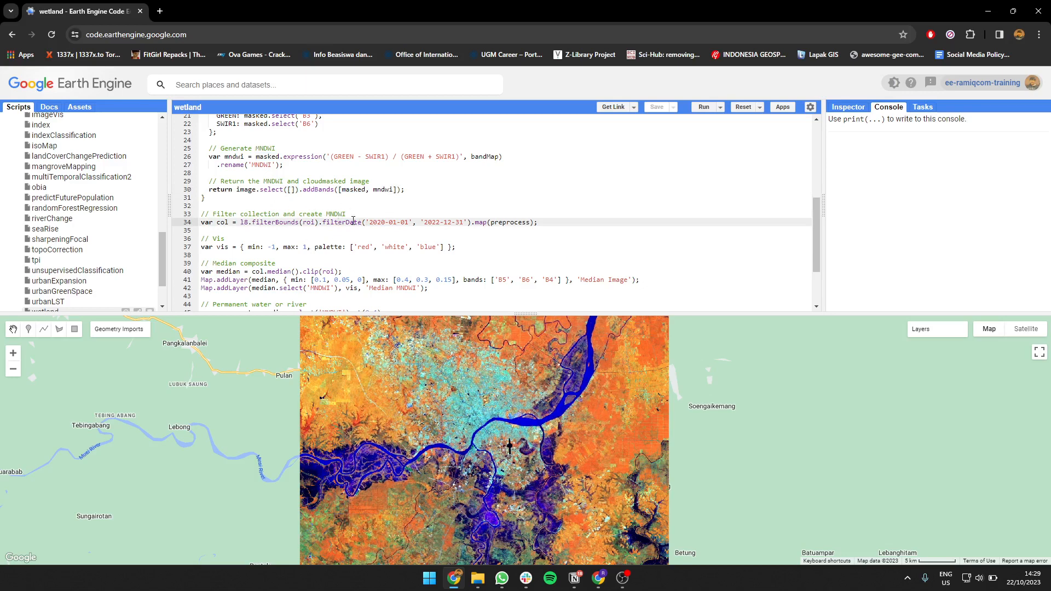
mouse_move(400, 238)
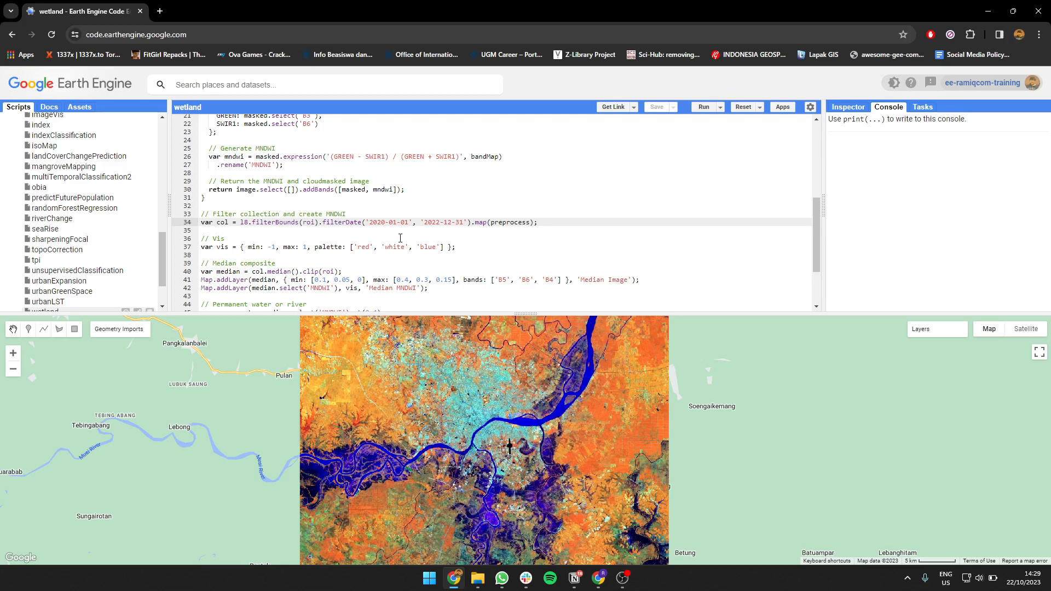
mouse_move(531, 228)
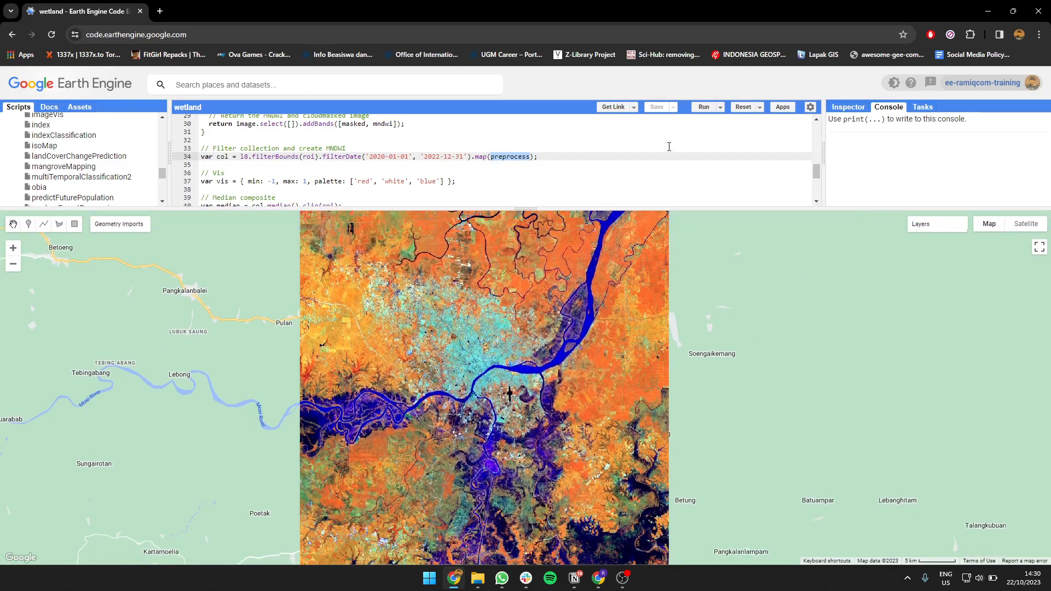
Step: Scroll down through the script to the median MNDWI and permanent water code
scroll("down", 3)
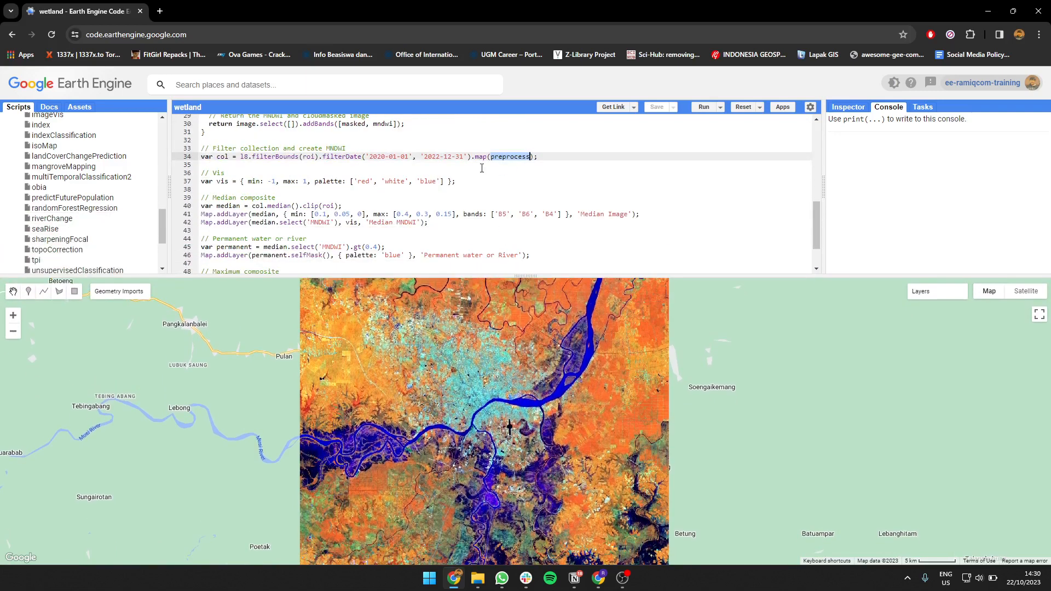
scroll("down", 3)
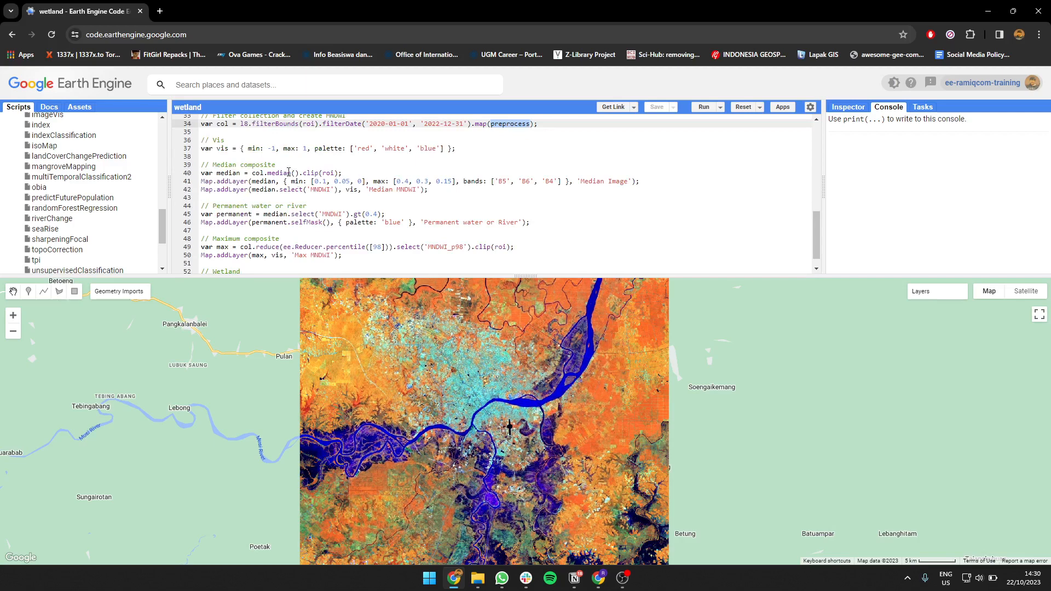
mouse_move(446, 394)
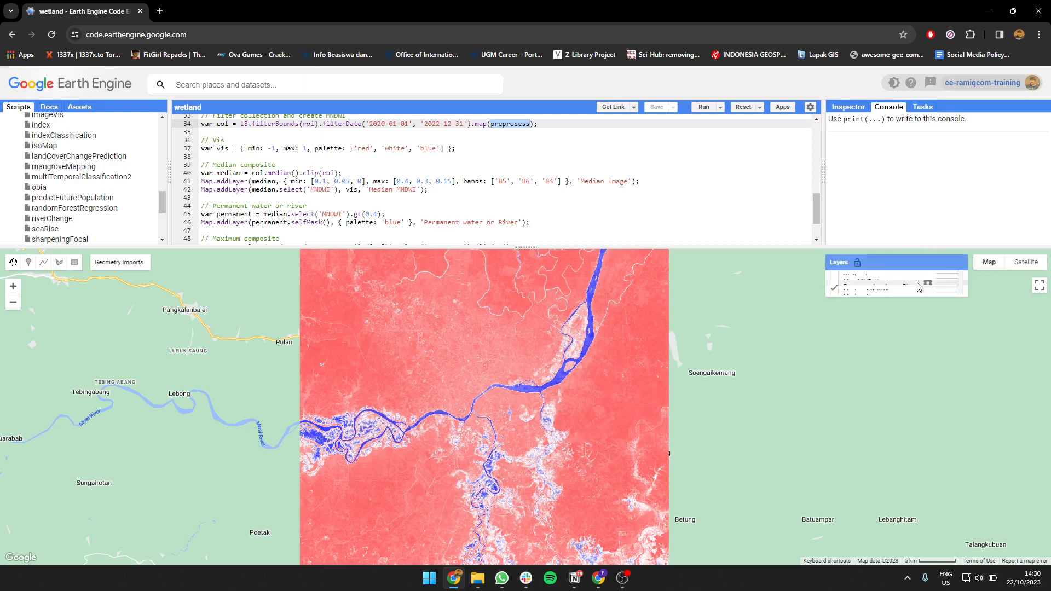
Step: Show only the blue Permanent water or River layer, hiding Median MNDWI, over Palembang
left_click(834, 316)
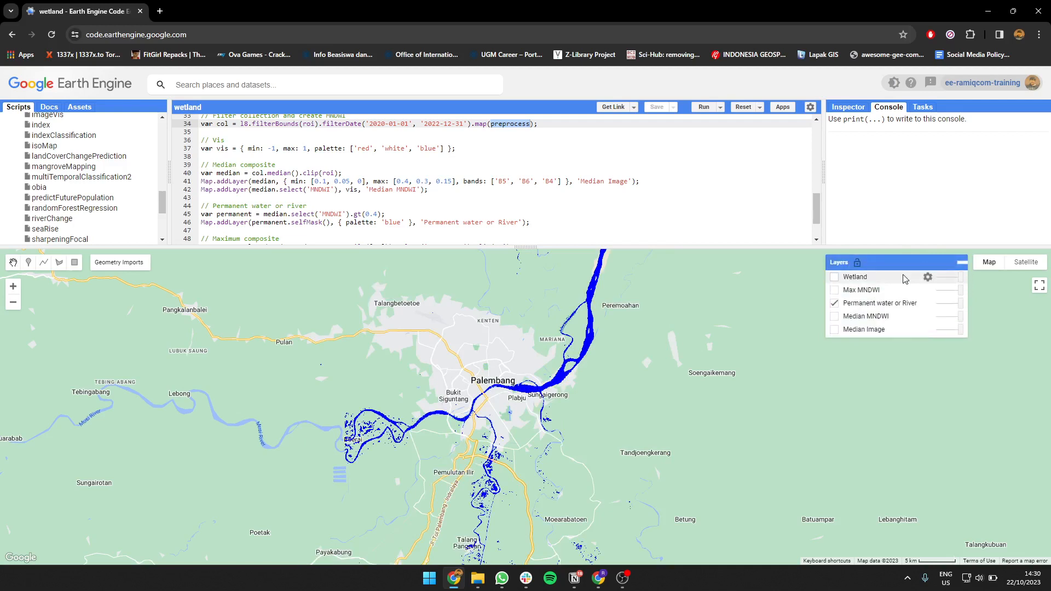
left_click(958, 261)
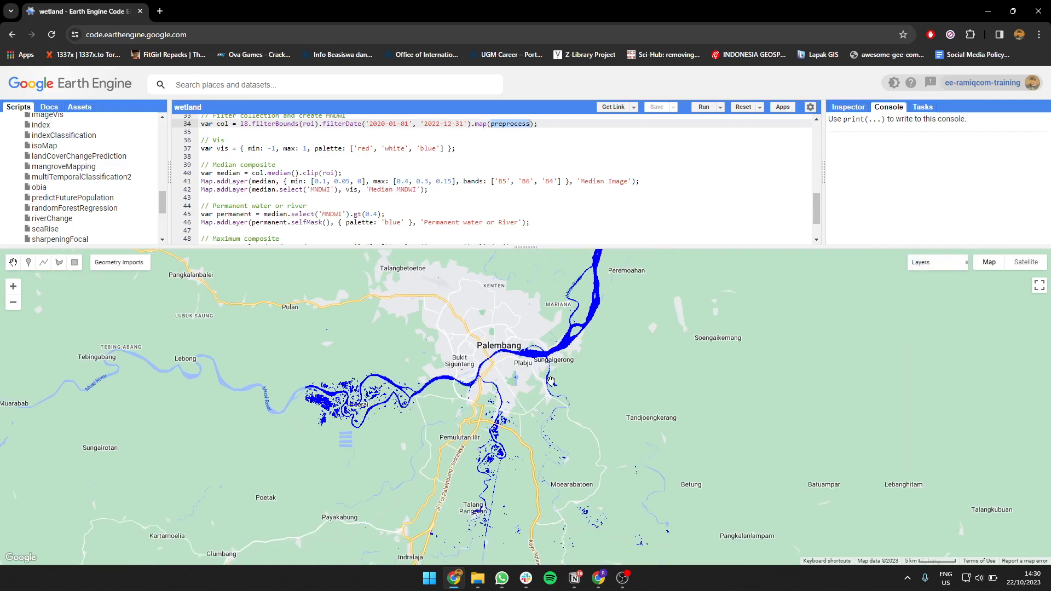
left_click(922, 261)
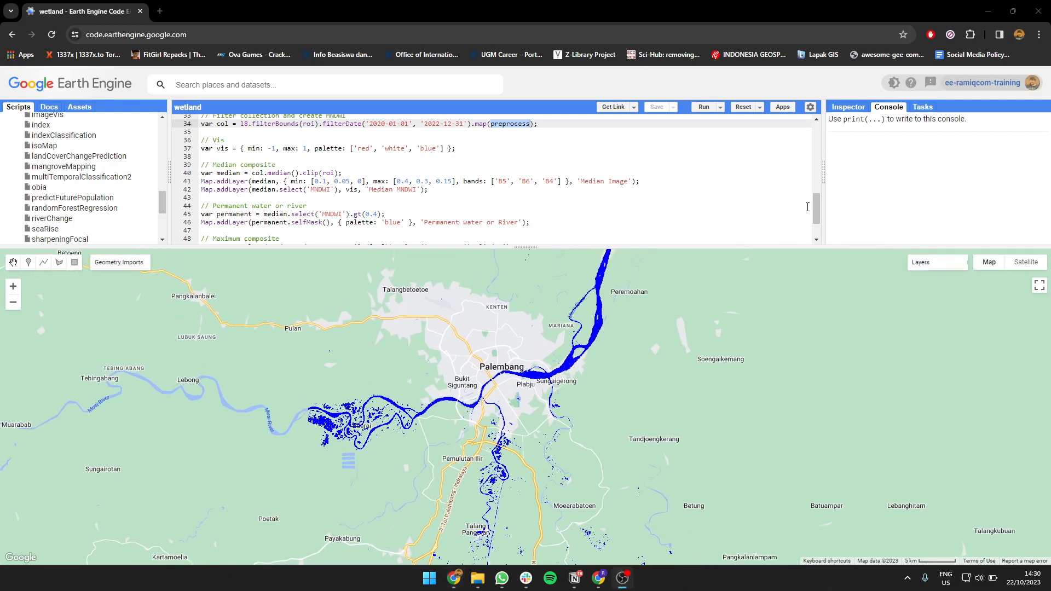
scroll("down", 3)
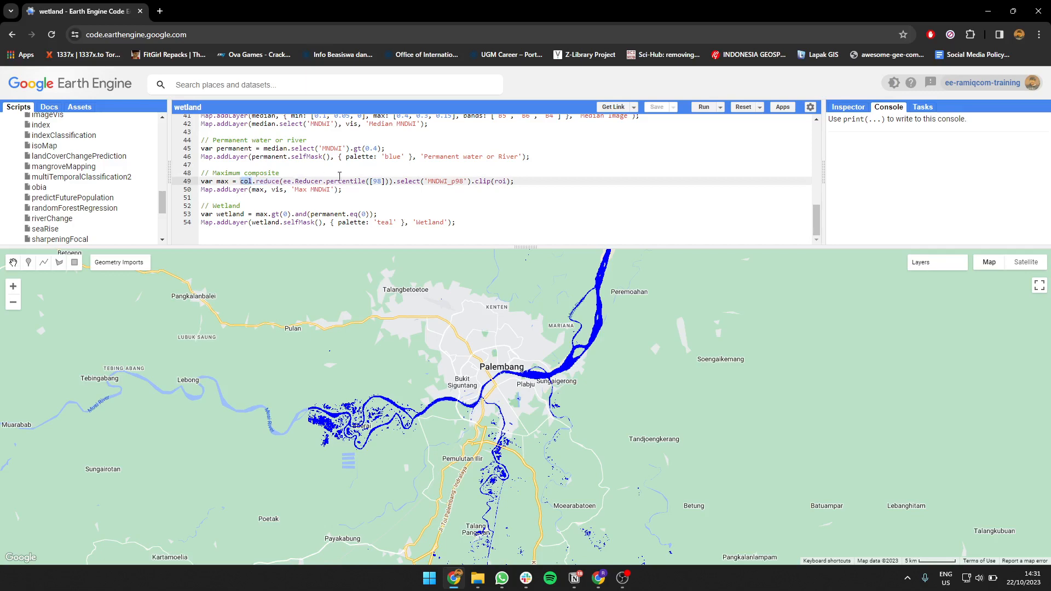
mouse_move(507, 172)
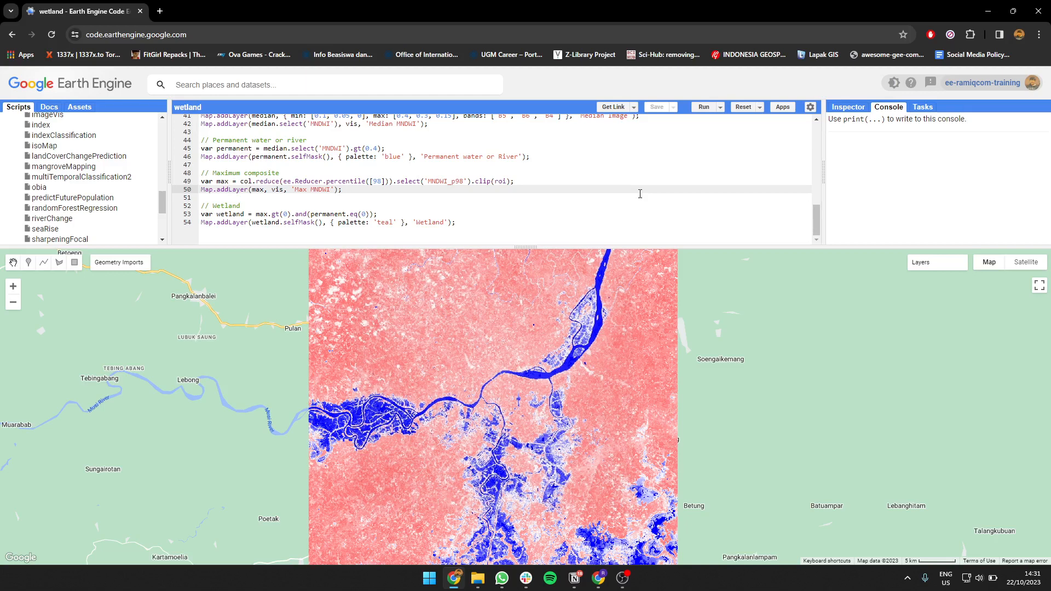
mouse_move(587, 570)
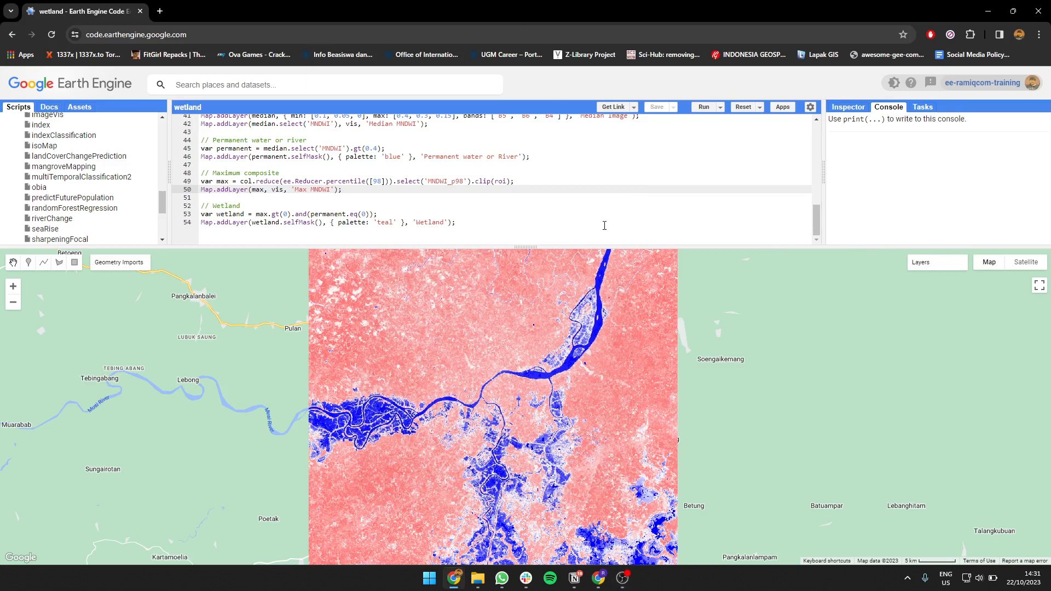
mouse_move(623, 229)
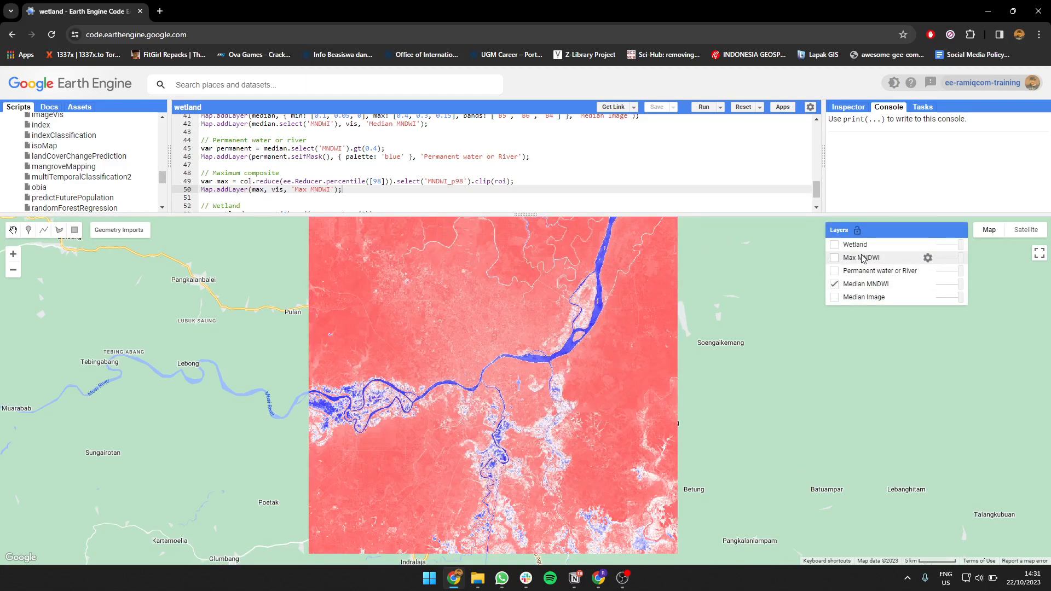
left_click(834, 257)
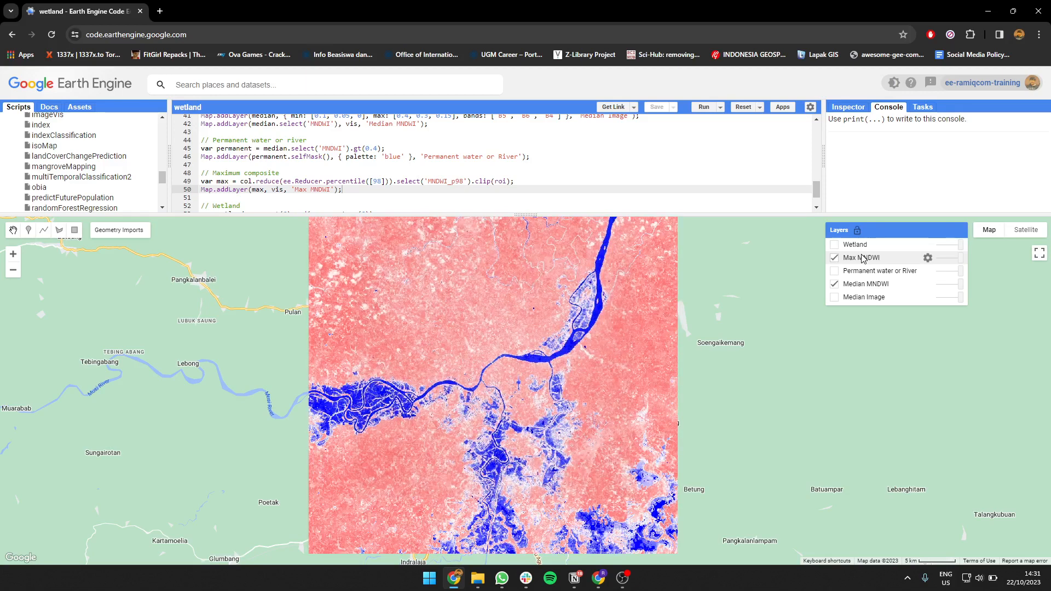
left_click(834, 257)
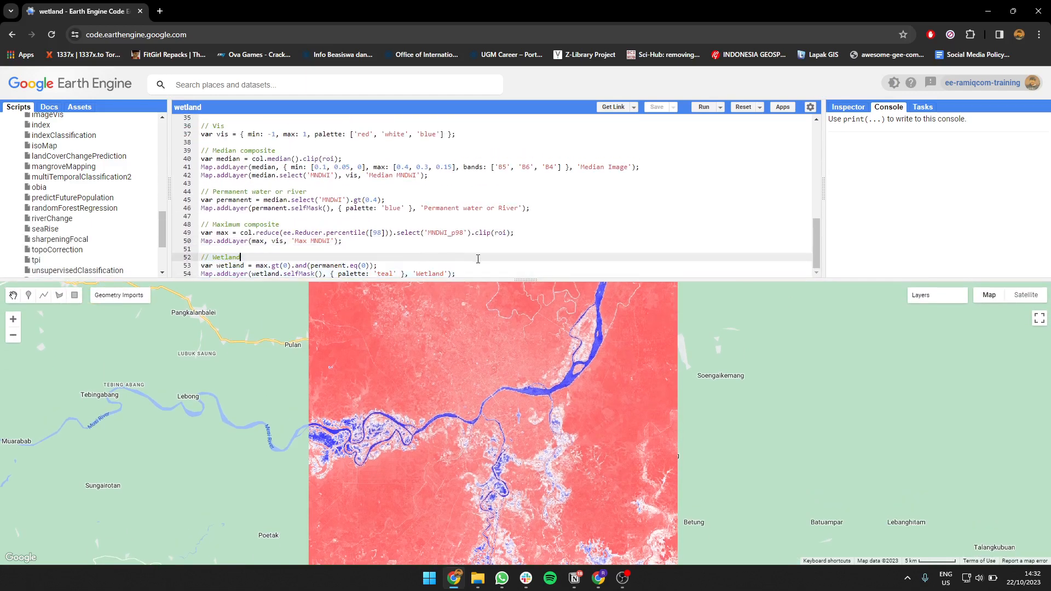
Step: Show Wetland (teal) and Permanent water or River (blue) layers with Median MNDWI hidden
left_click(921, 295)
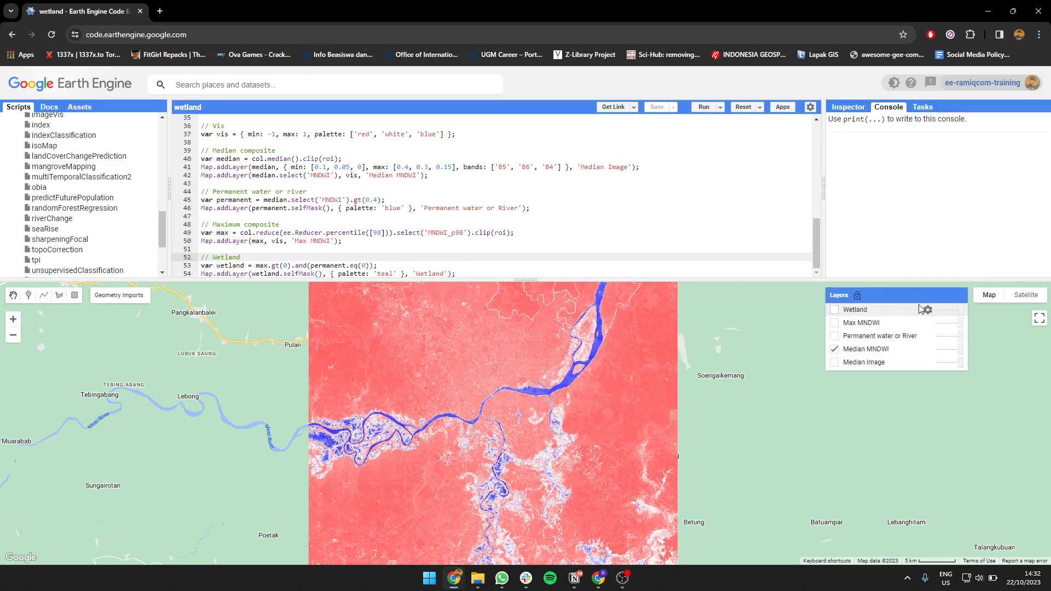
left_click(834, 310)
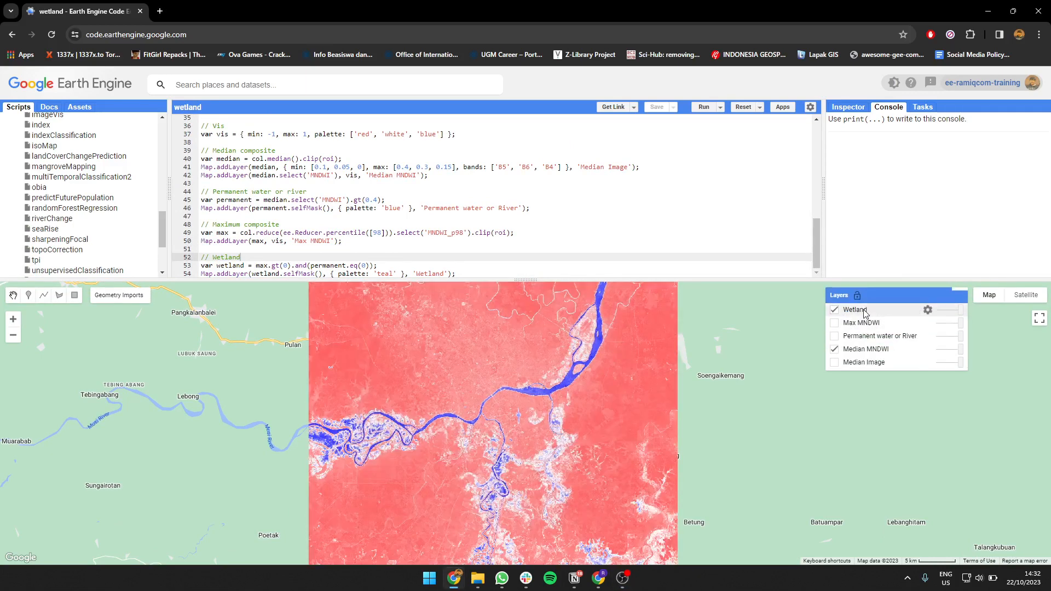
left_click(835, 348)
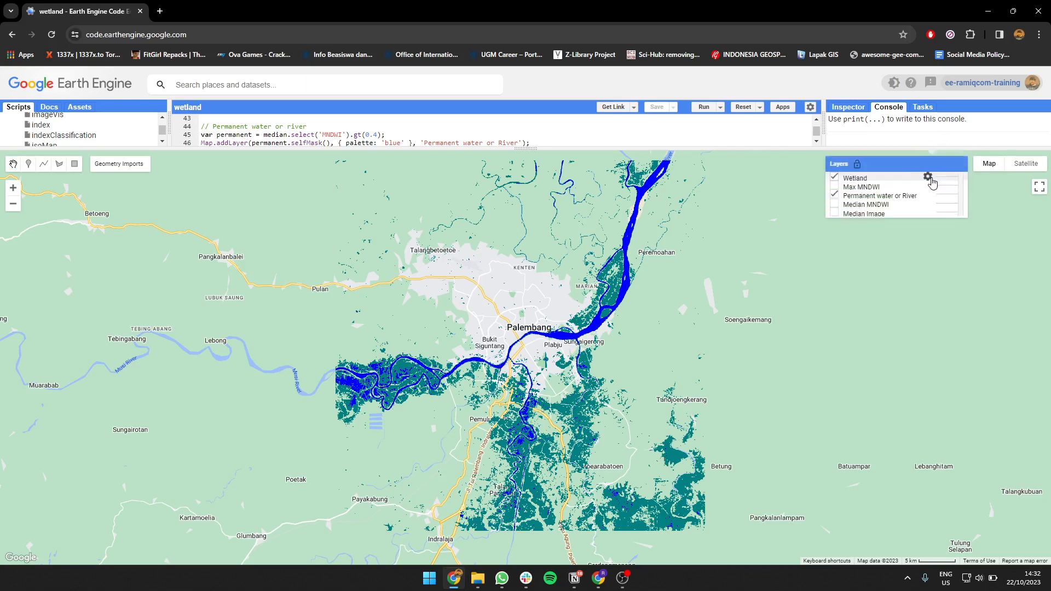
left_click(835, 186)
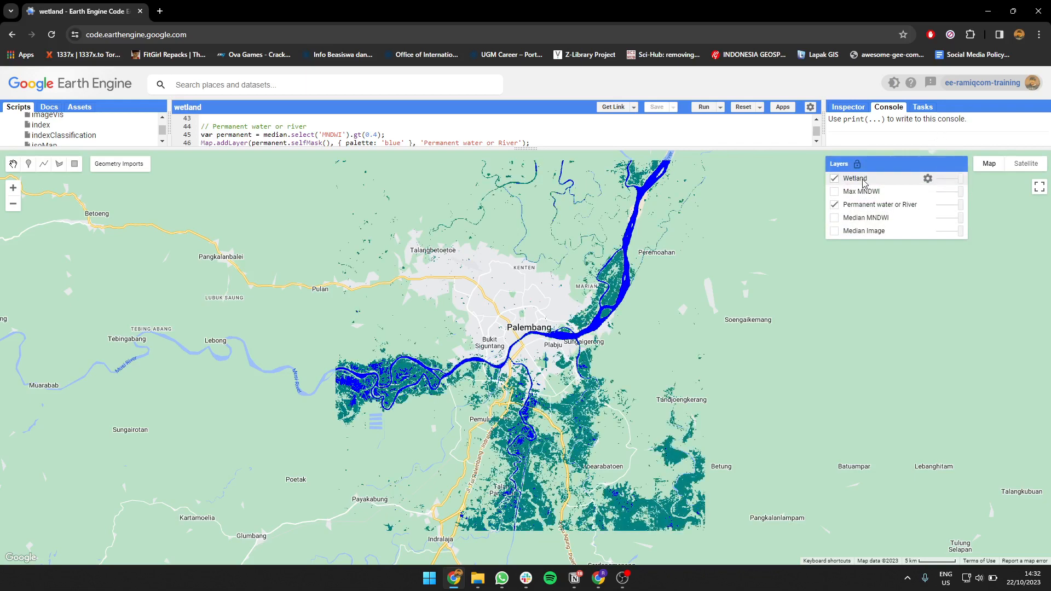